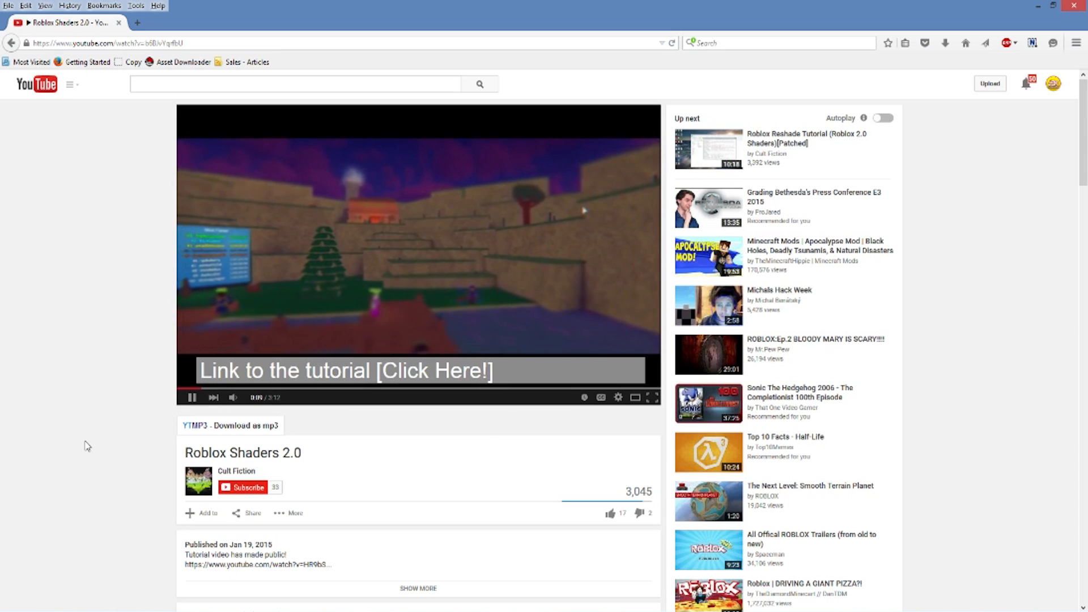
Follow the video's 'Link to the tutorial' annotation to the Roblox Reshade tutorial
{"action": "left_click", "coordinate": [347, 372]}
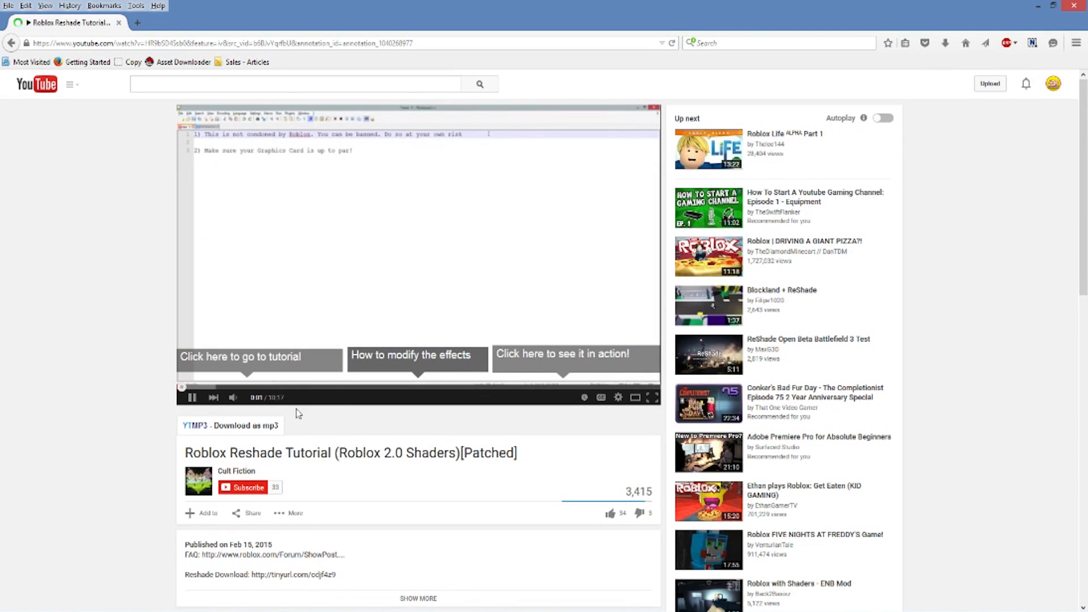
{"action": "scroll", "scroll_direction": "down", "scroll_amount": 3}
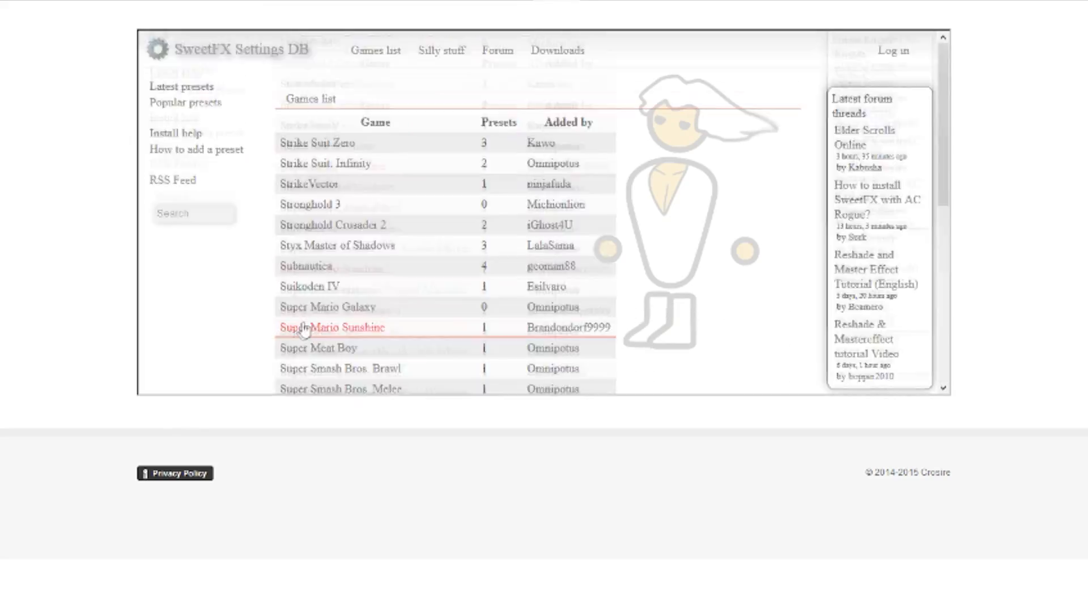
Pick an entry in the SweetFX games list to reach the Roblox Reshade Shader Mod download page
{"action": "left_click", "coordinate": [332, 327]}
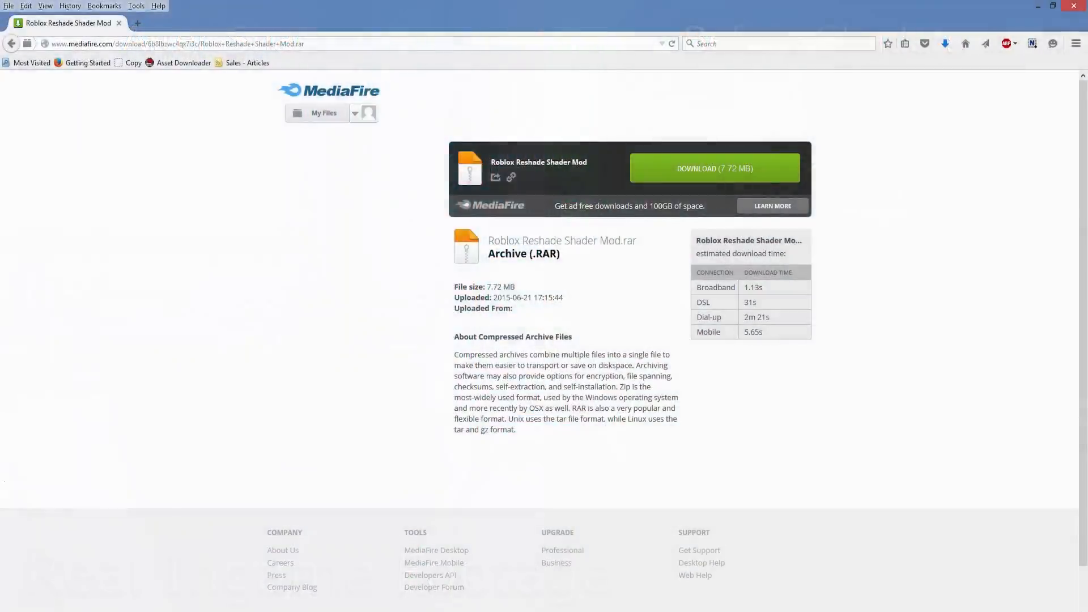
Download the 7.72 MB Roblox Reshade Shader Mod archive and open its extracted folder
{"action": "left_click", "coordinate": [715, 168]}
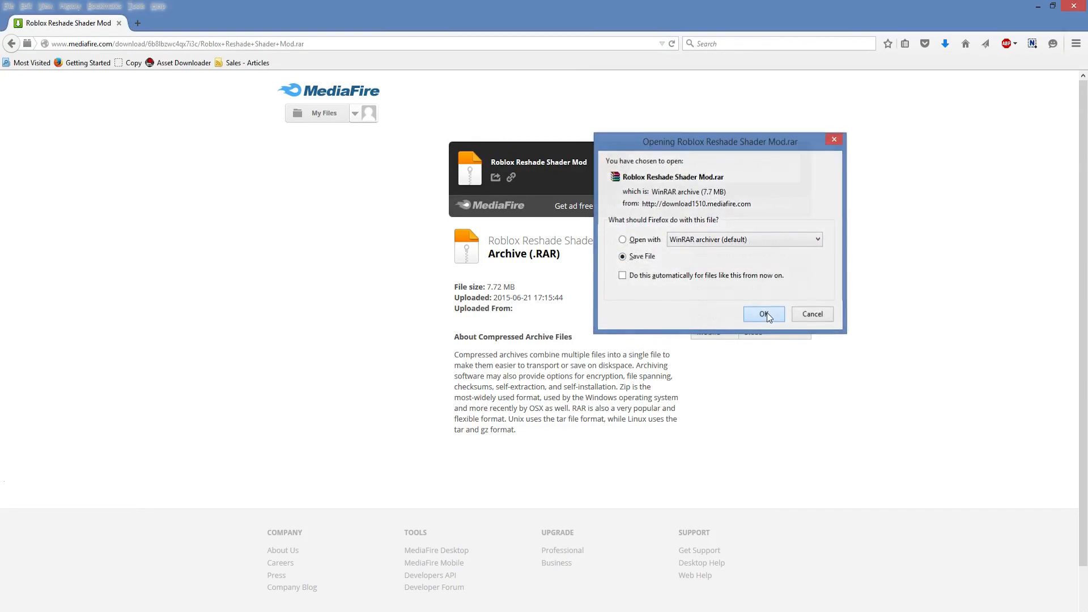
{"action": "left_click", "coordinate": [764, 314]}
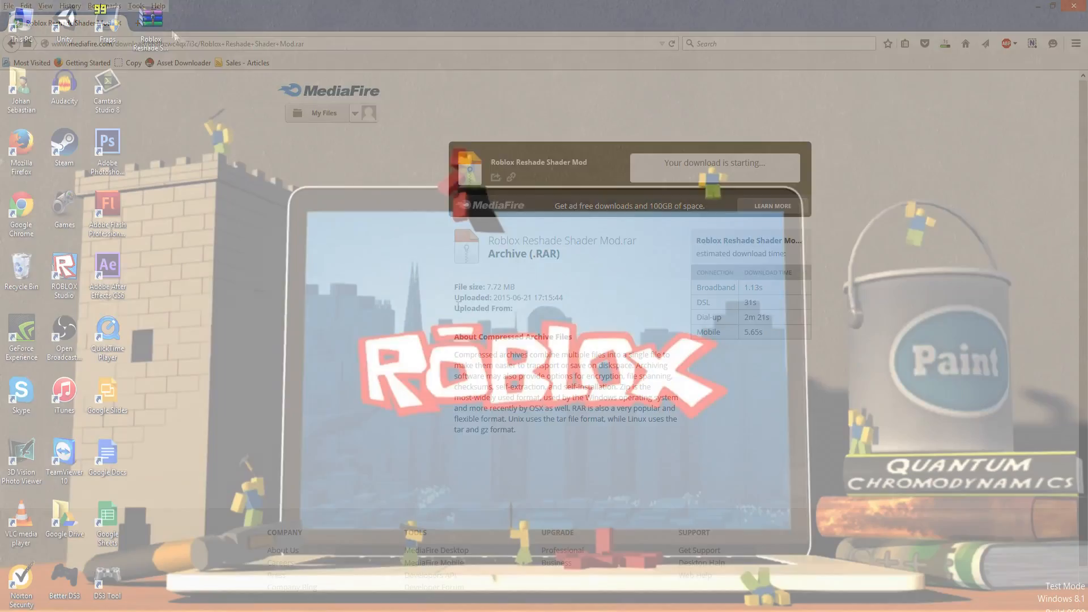
{"action": "left_click", "coordinate": [1070, 7]}
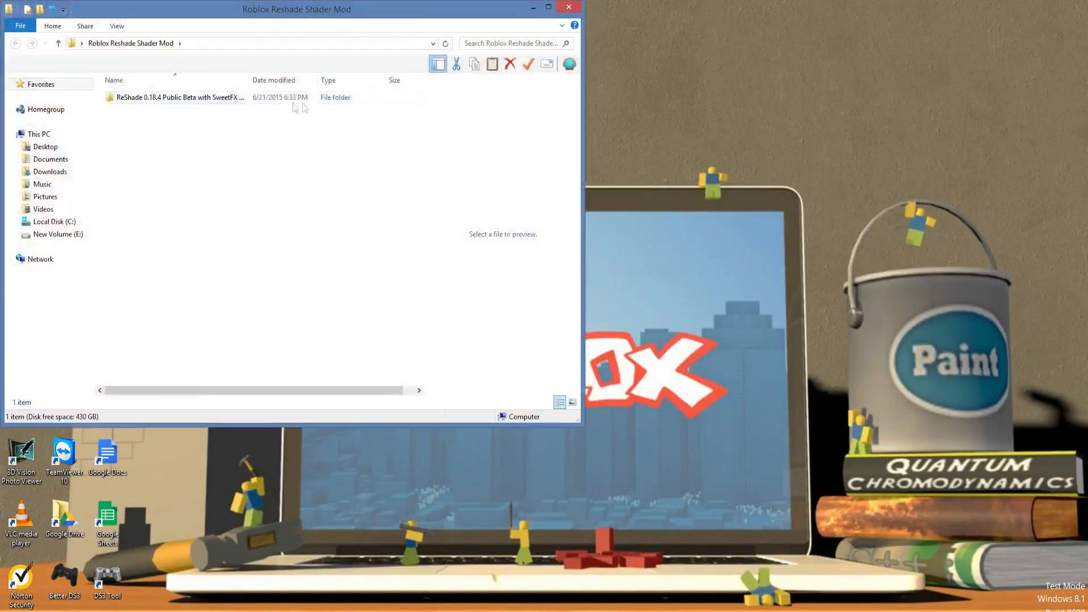
Open the ReShade 0.18.4 Public Beta folder and the ROBLOX Studio shortcut's Properties
{"action": "double_click", "coordinate": [165, 96]}
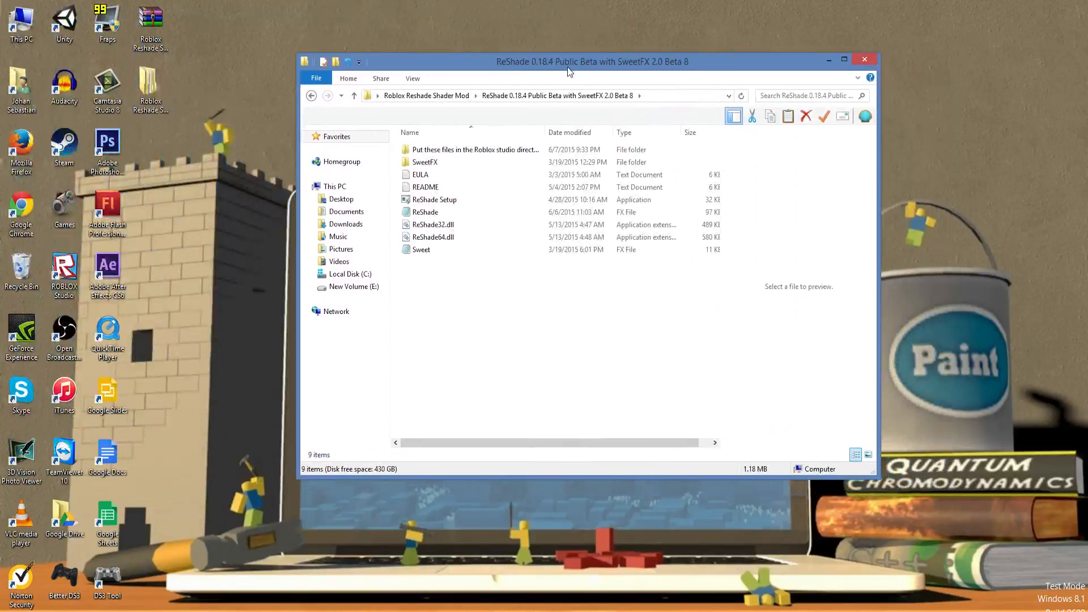
{"action": "left_click", "coordinate": [64, 270]}
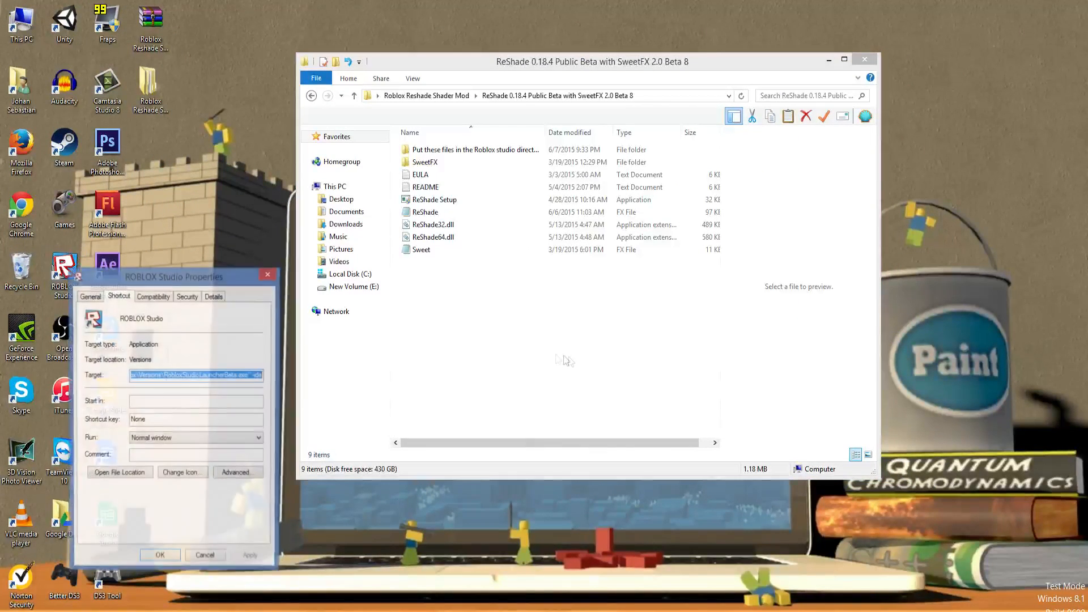
Open Roblox Studio's file location and copy the version-15308e5174104cec folder path
{"action": "left_click", "coordinate": [119, 473]}
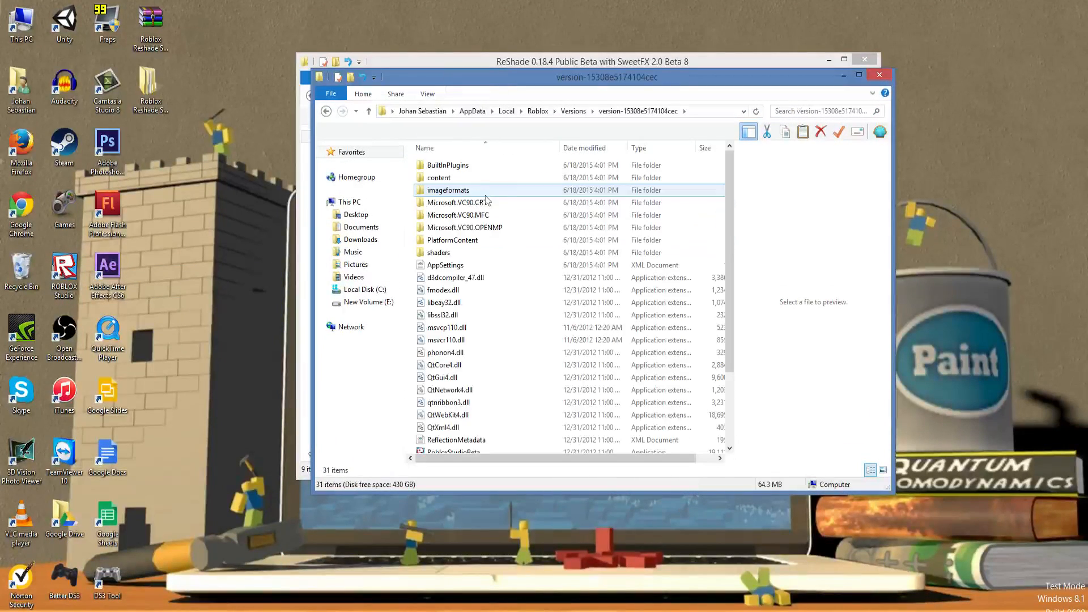
{"action": "scroll", "scroll_direction": "down", "scroll_amount": 3}
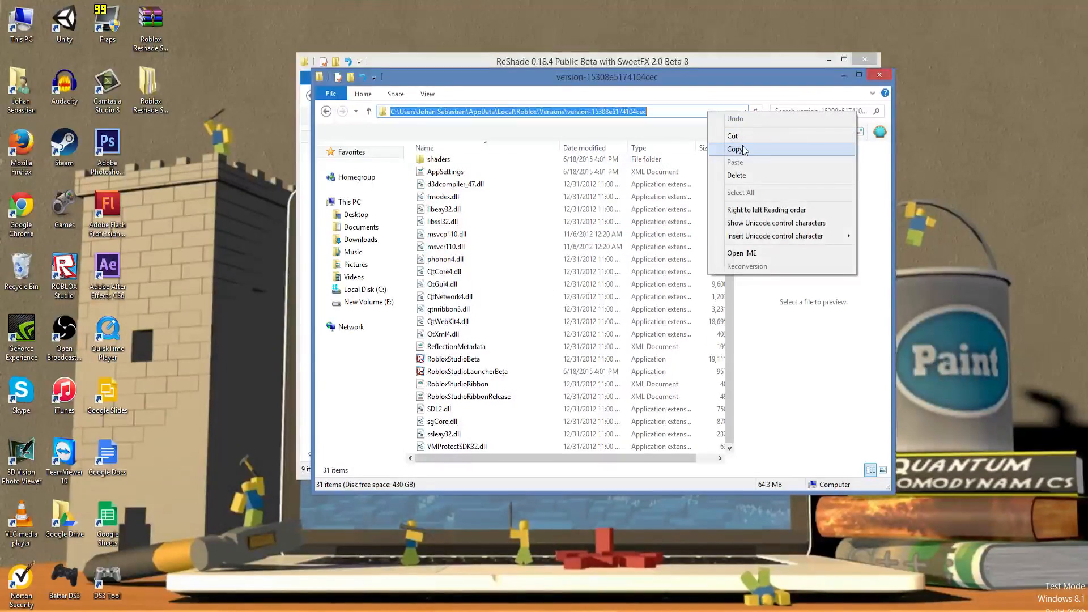
{"action": "left_click", "coordinate": [733, 149]}
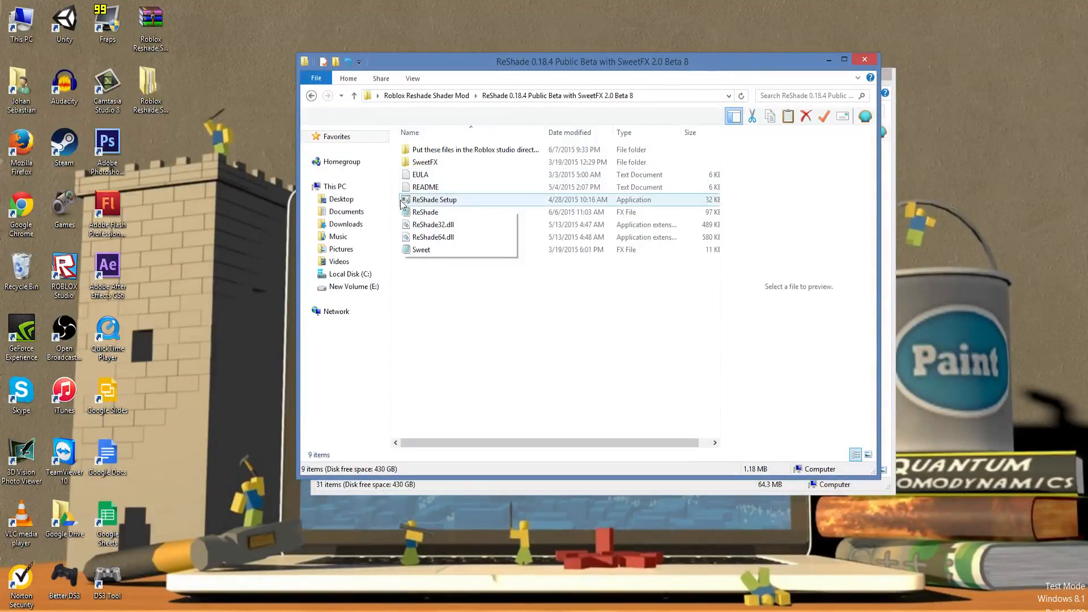
Run ReShade Setup targeting RobloxStudioBeta in the version folder and dismiss the Success! message
{"action": "double_click", "coordinate": [434, 200]}
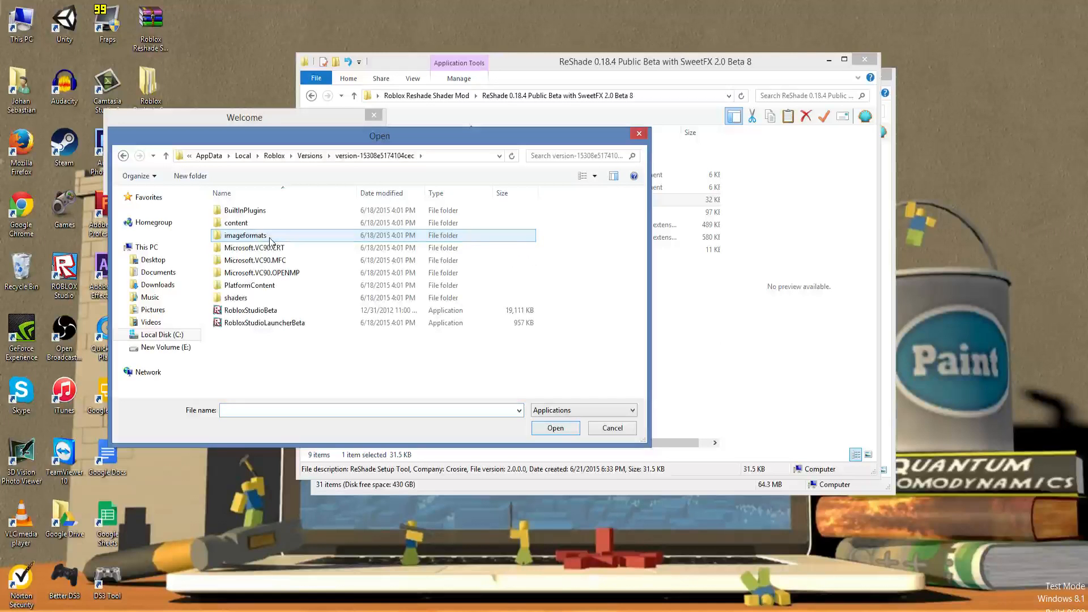
{"action": "left_click", "coordinate": [250, 310]}
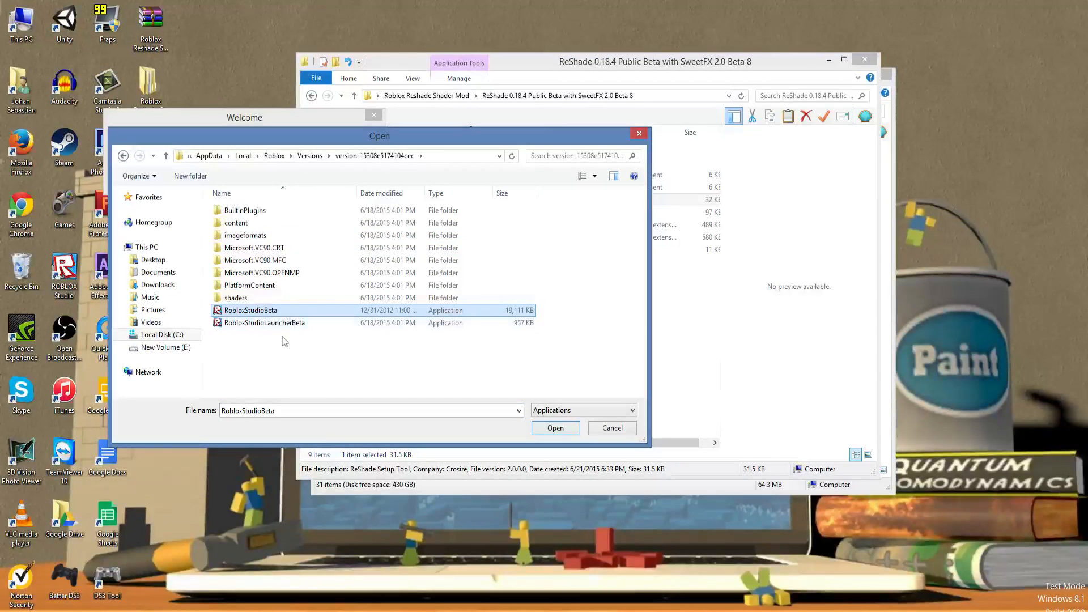
{"action": "mouse_move", "coordinate": [283, 330]}
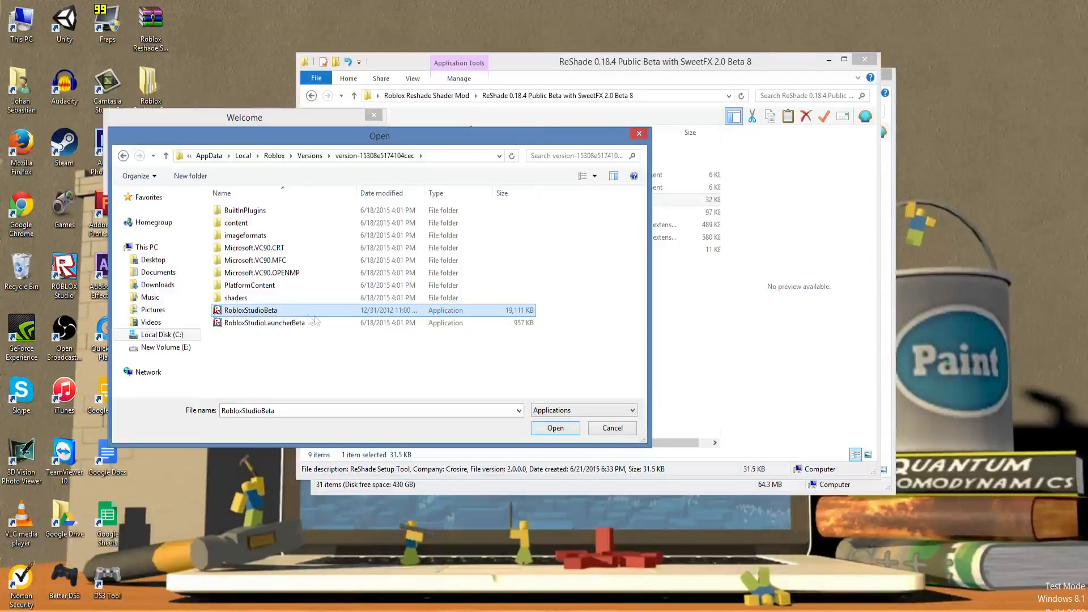
{"action": "left_click", "coordinate": [556, 428]}
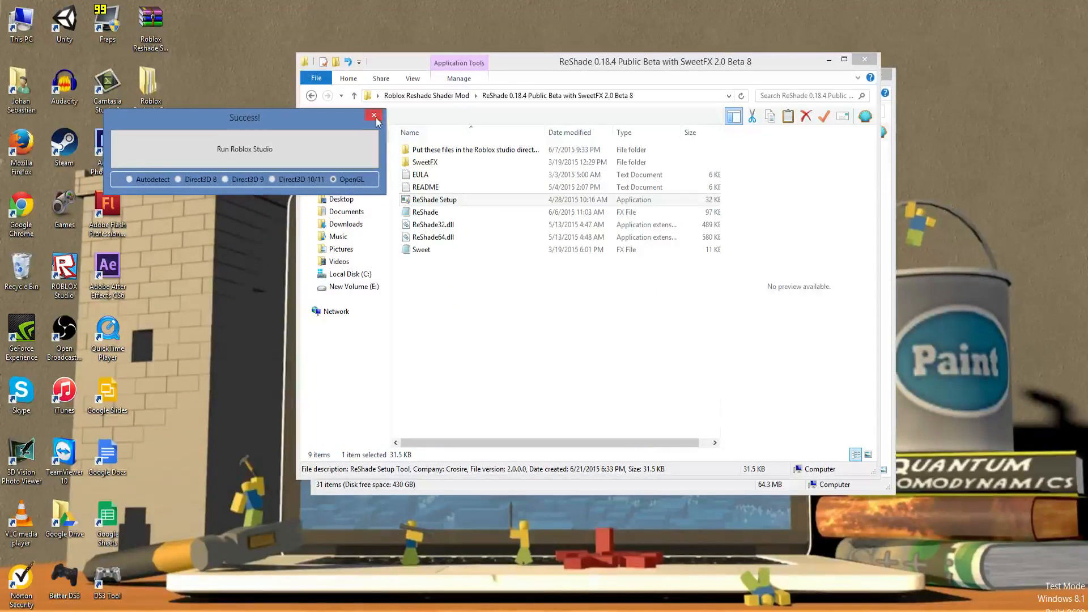
{"action": "left_click", "coordinate": [373, 115]}
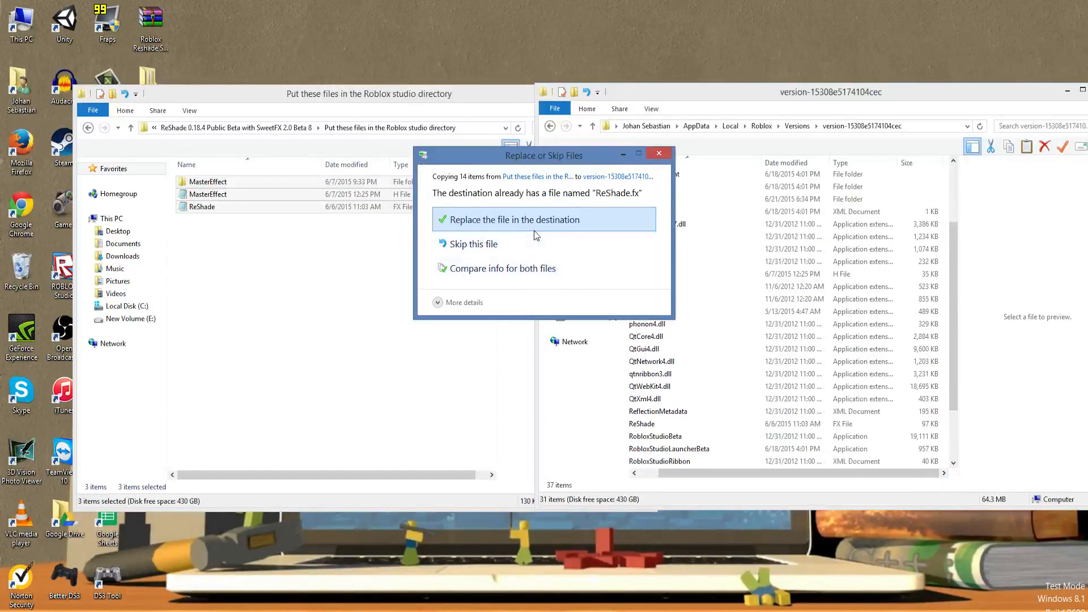
Replace the existing ReShade.fx in the version folder while pasting the shader files
{"action": "left_click", "coordinate": [514, 219]}
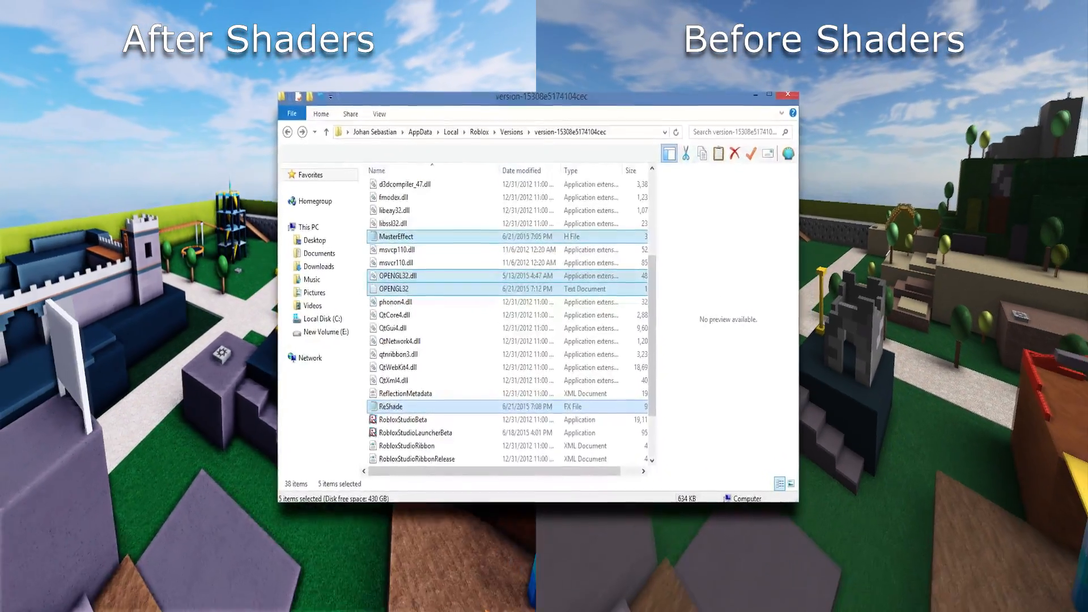
{"action": "right_click", "coordinate": [391, 415]}
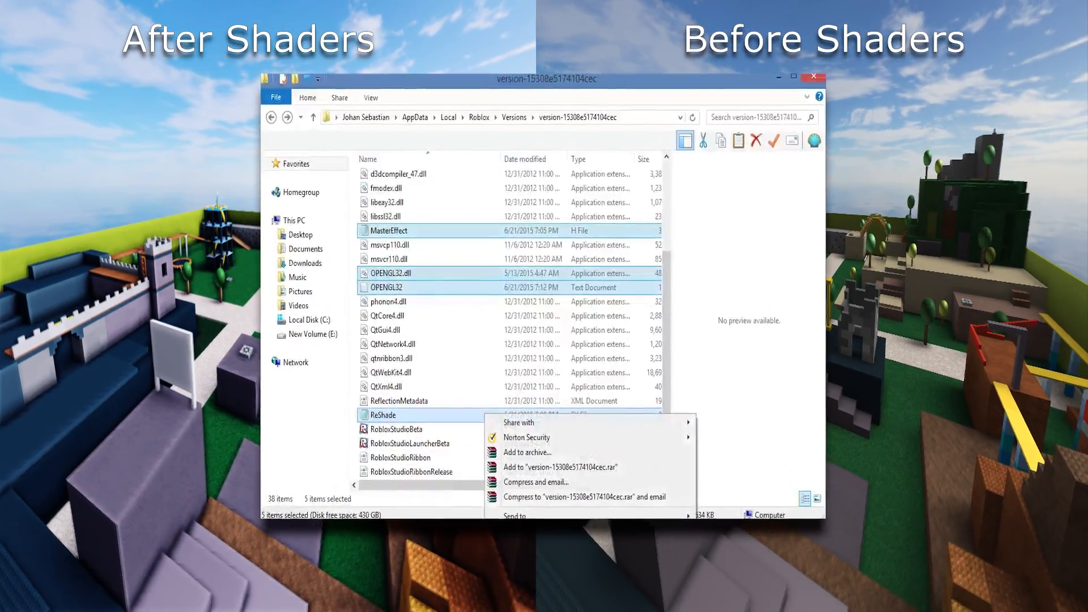